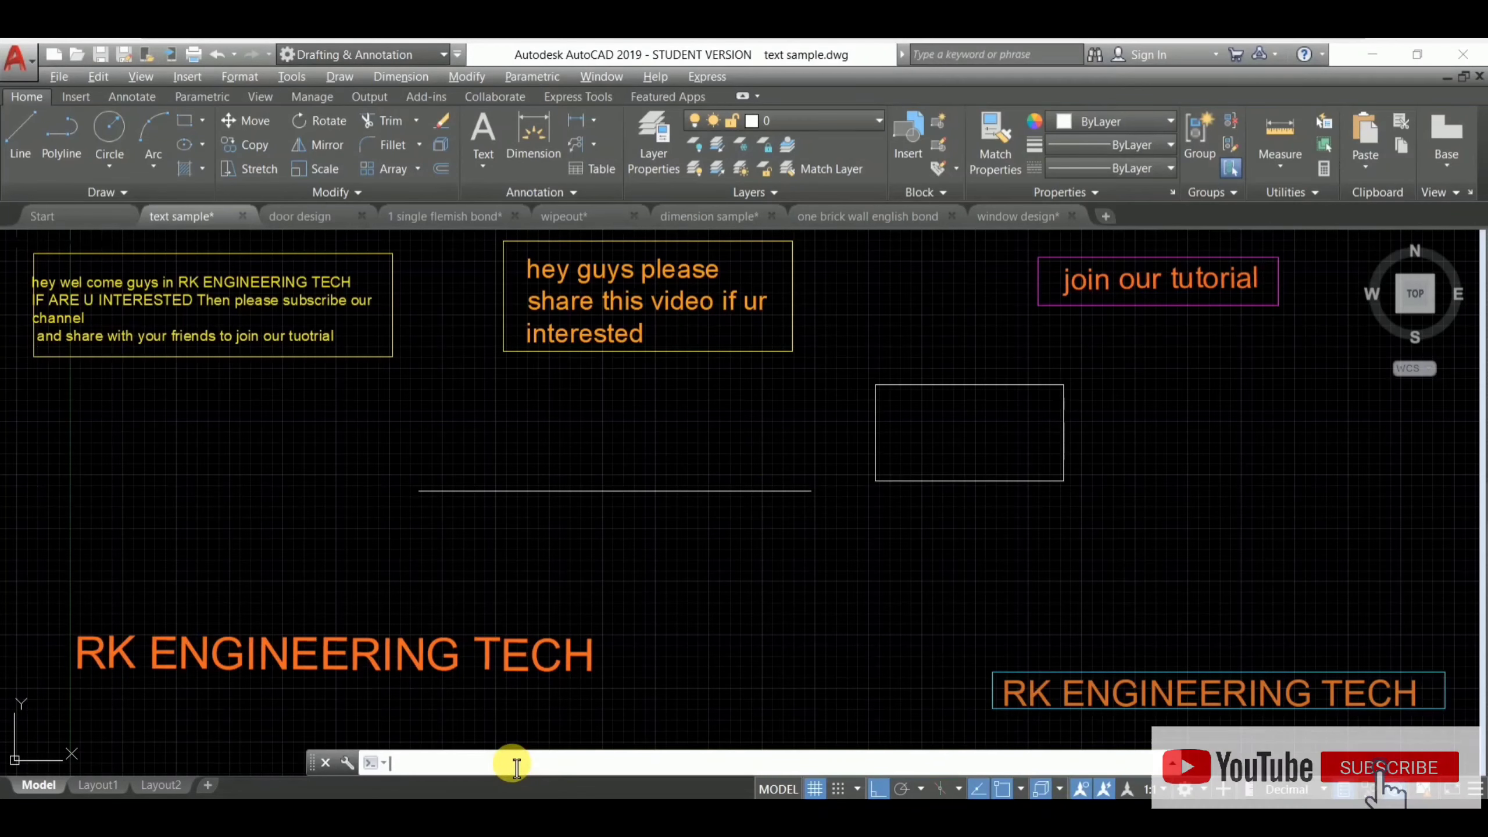
pyautogui.moveTo(595, 603)
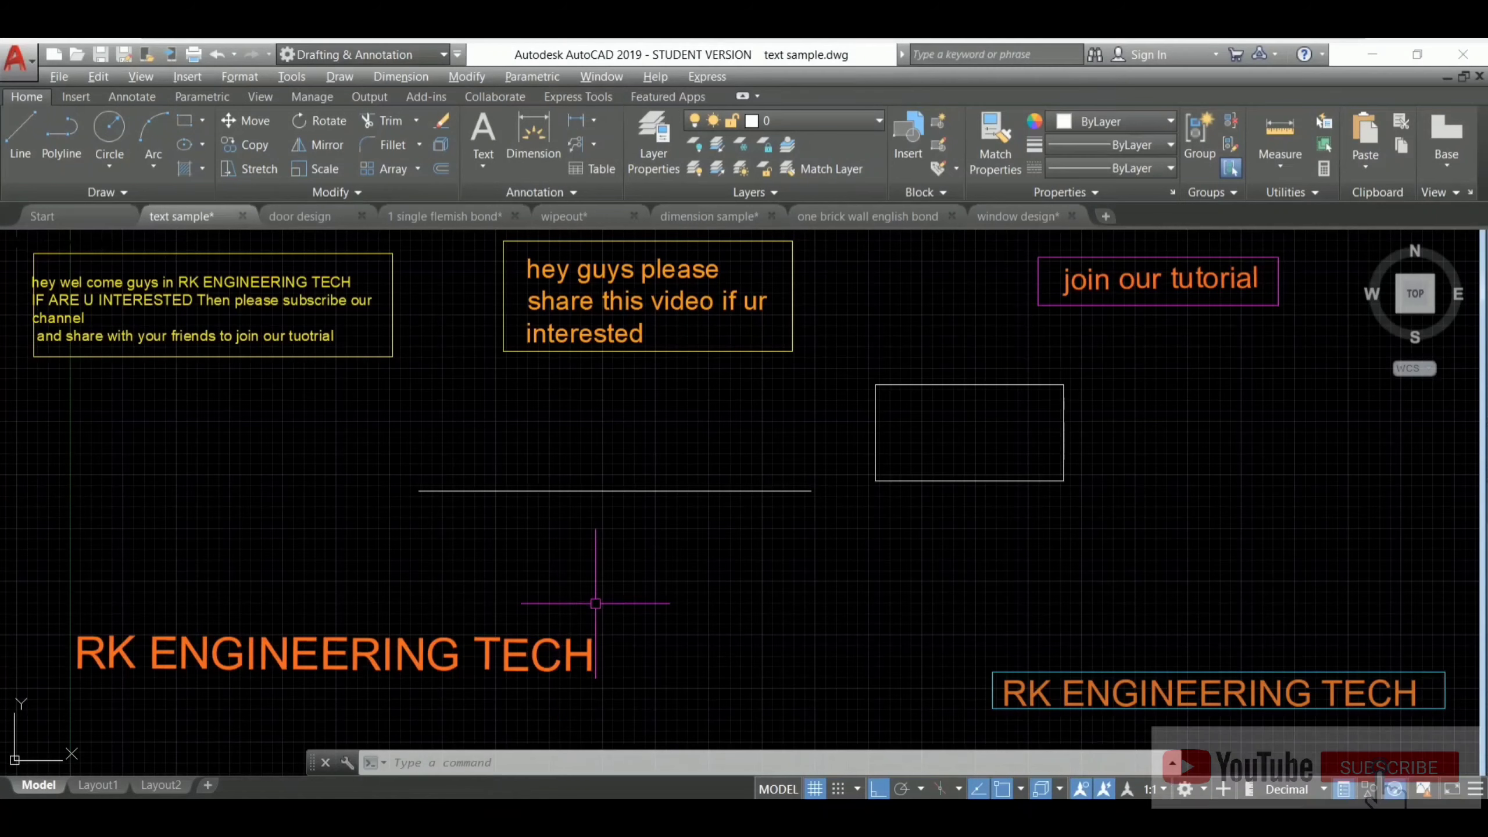
# Enter CALCULATOR at the command prompt so the QUICKCALC suggestion appears
pyautogui.write('CALc')
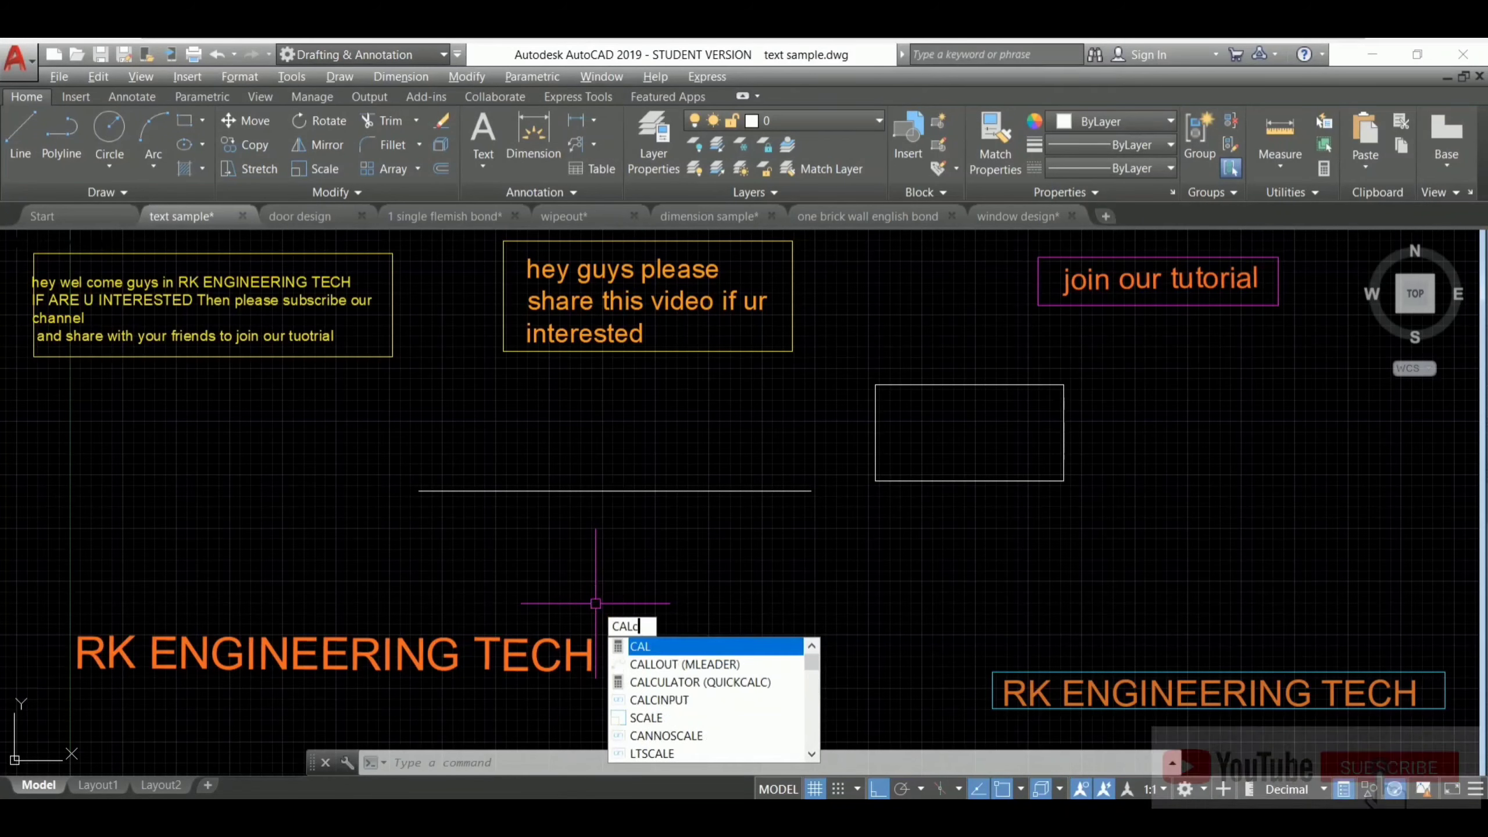
pyautogui.write('ULATOR')
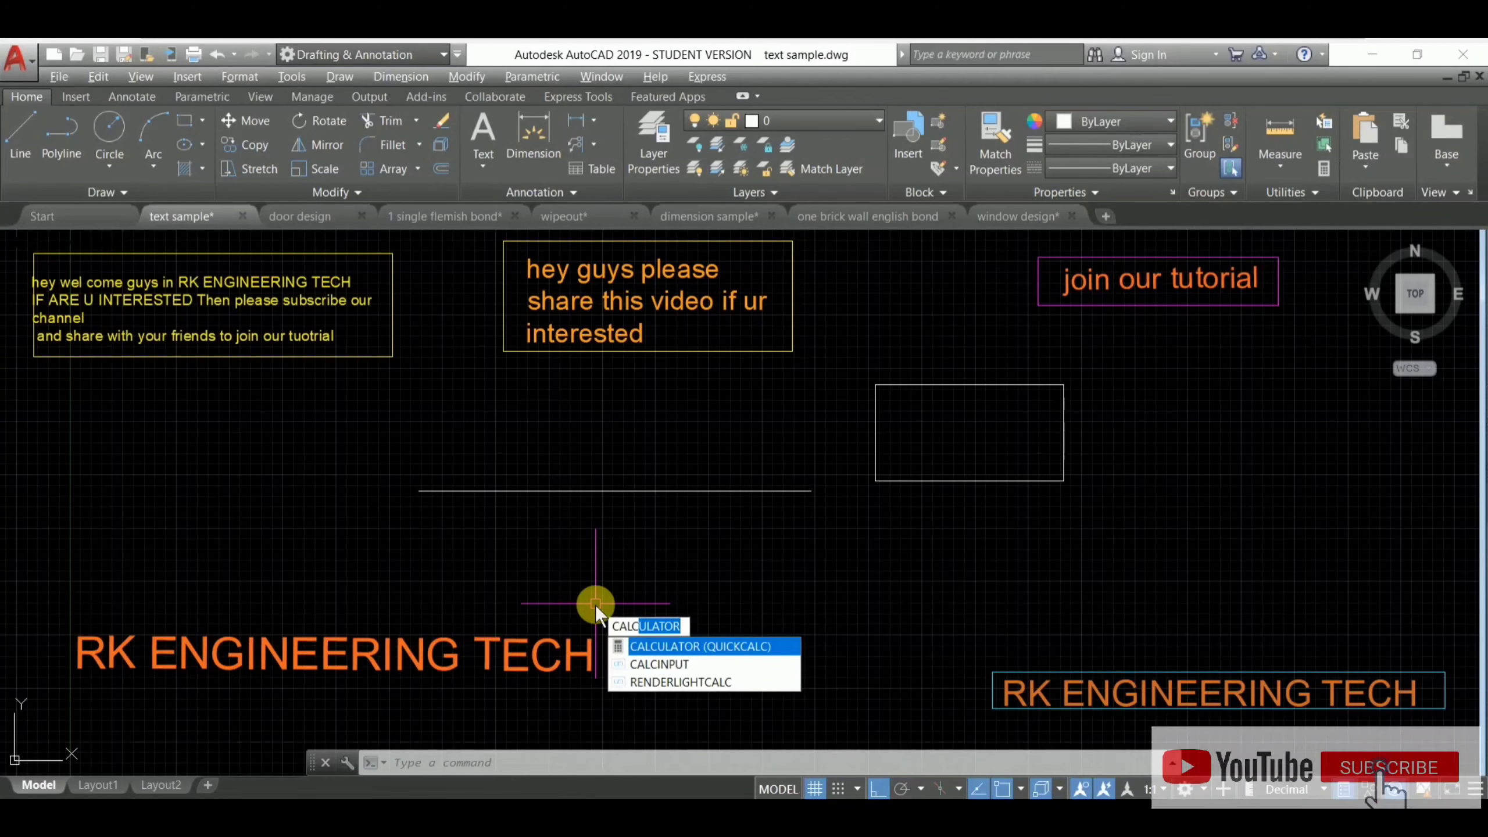
# Launch QuickCalc and build the expression 8-6 on the Number Pad
pyautogui.click(712, 646)
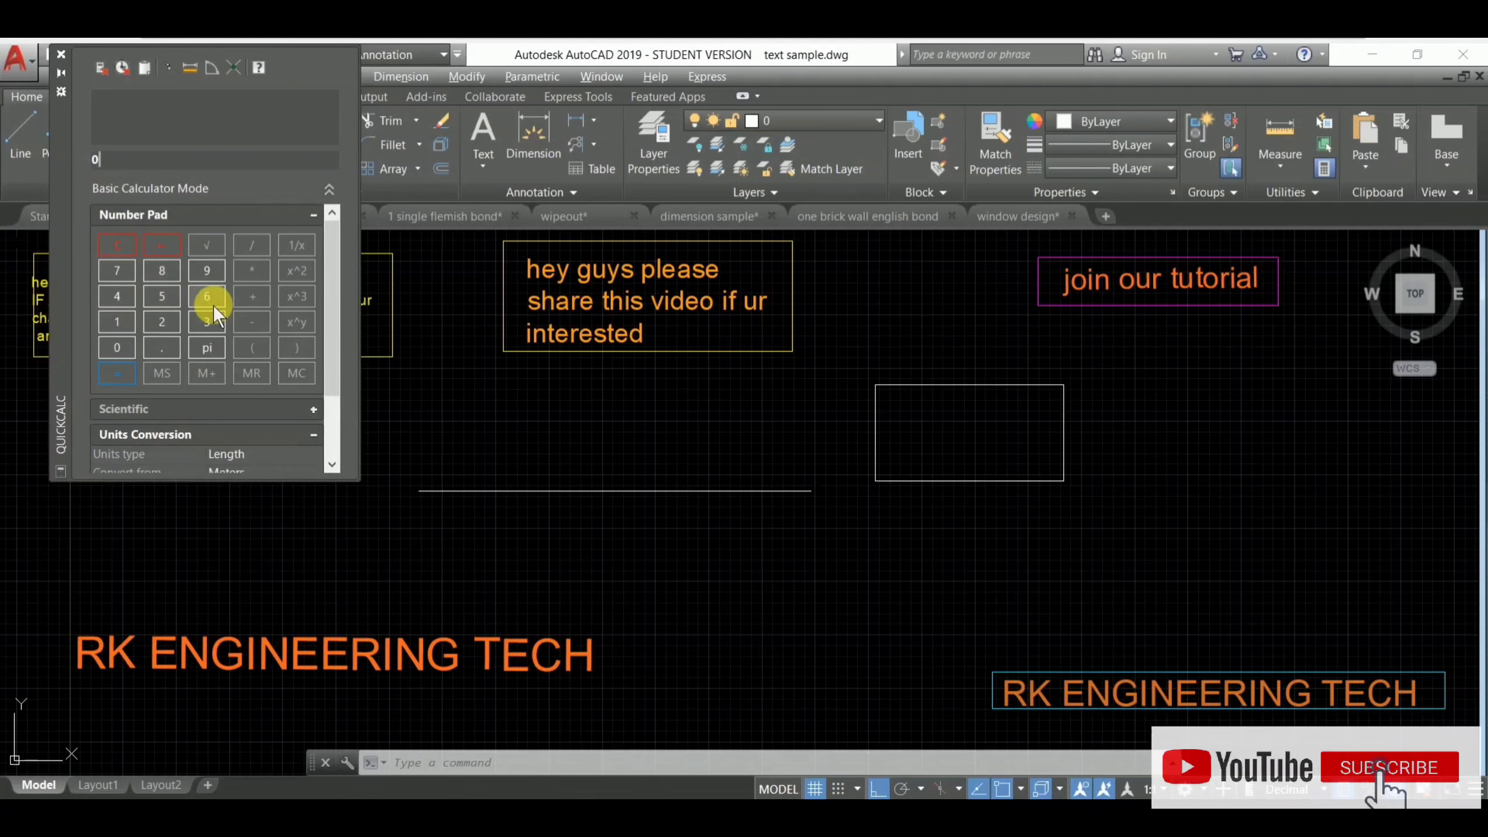
pyautogui.click(162, 270)
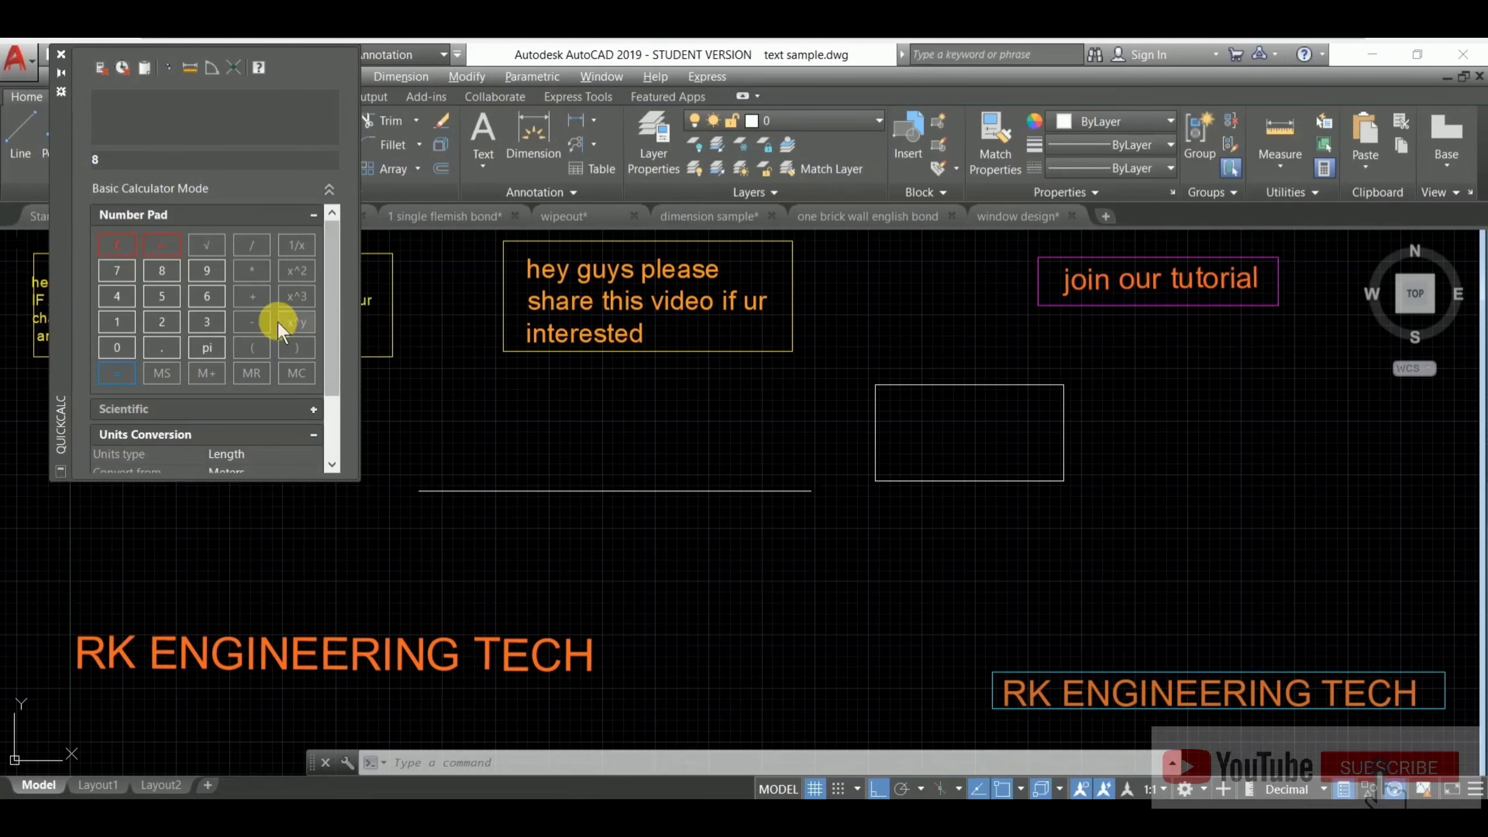
pyautogui.click(207, 295)
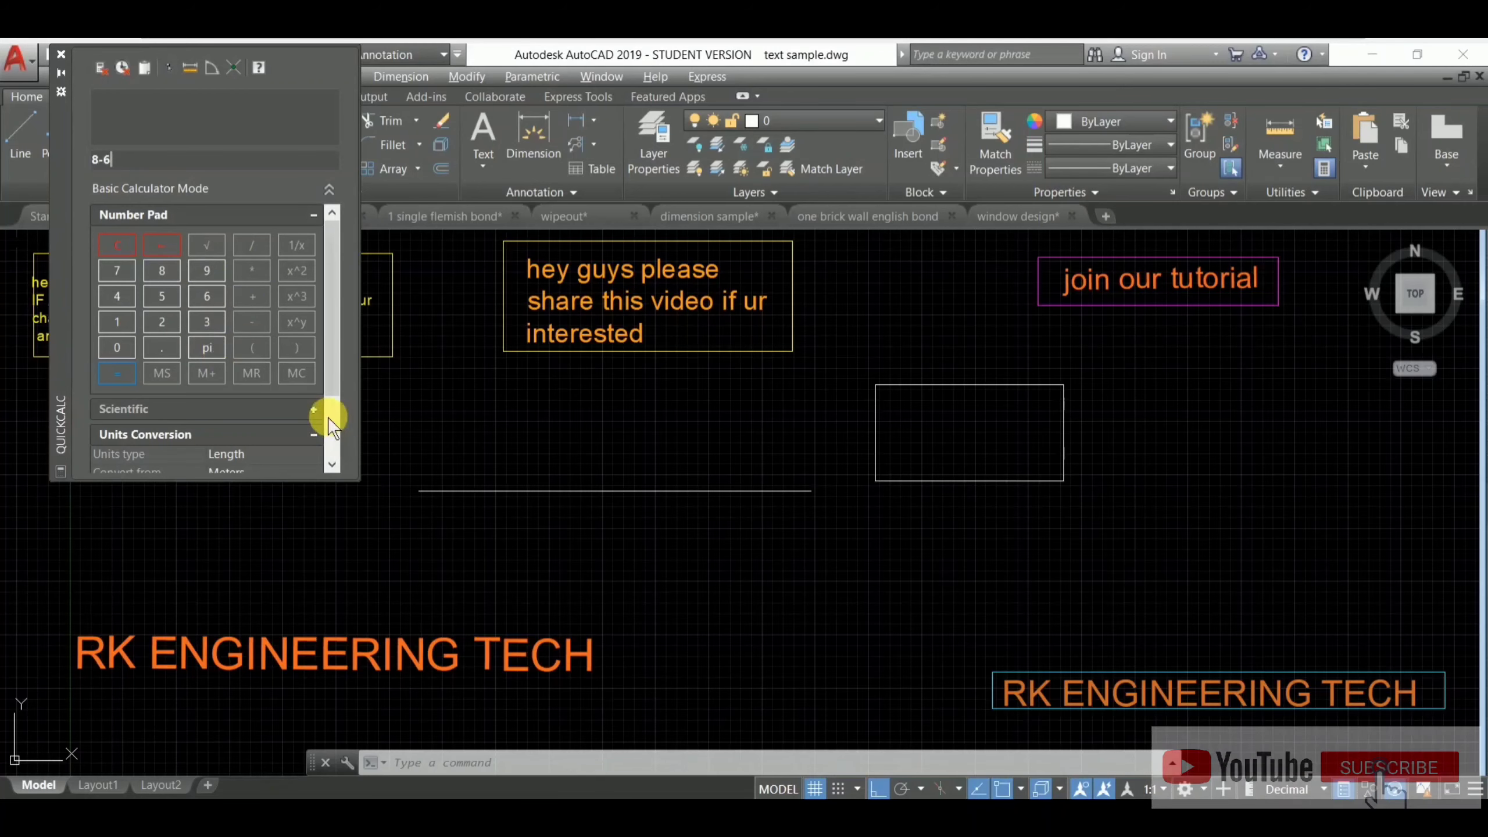
# Expand and collapse the Scientific section, view Units Conversion, then close QuickCalc
pyautogui.click(314, 409)
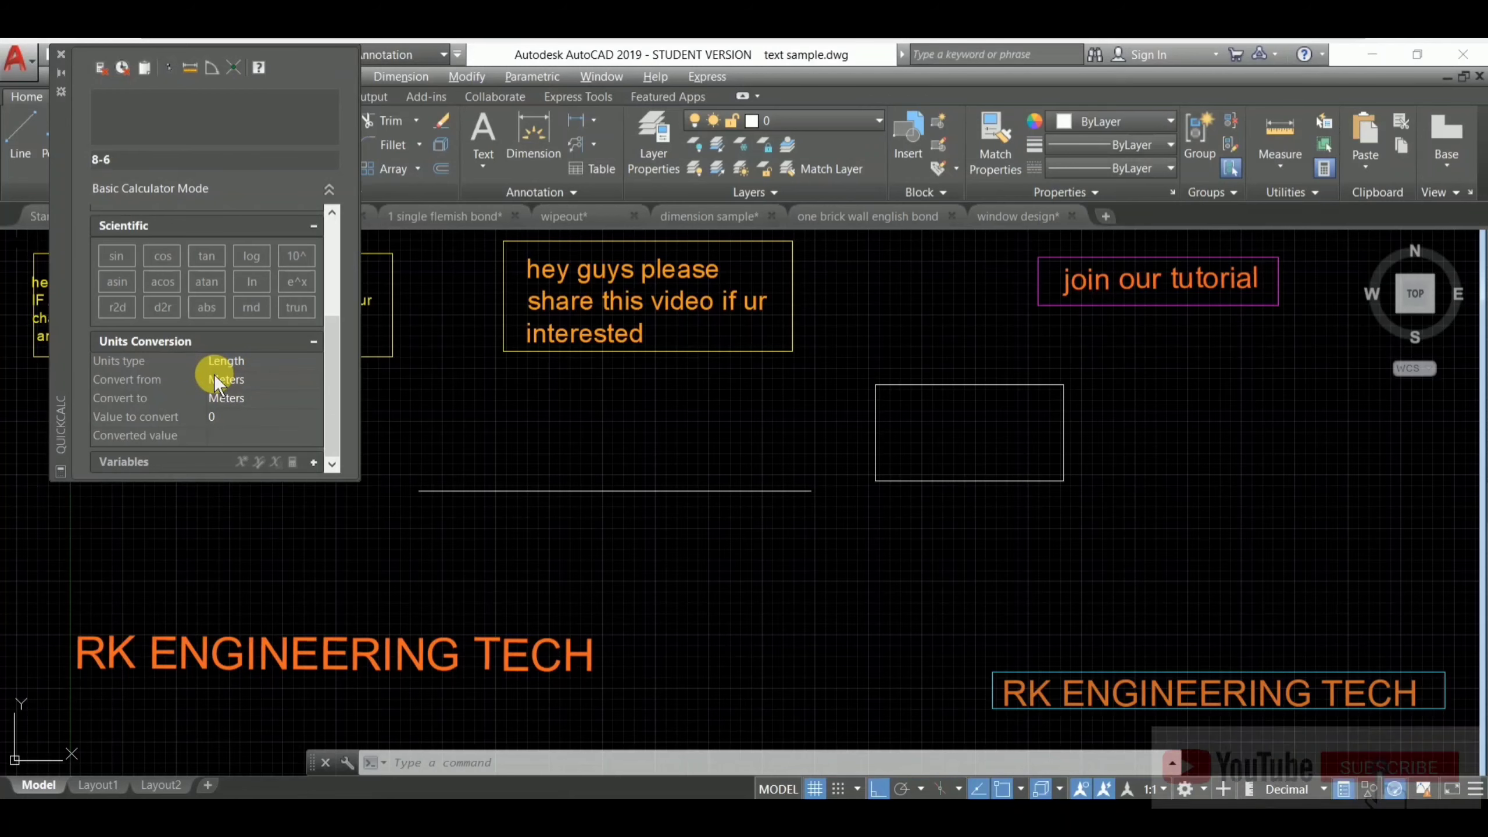
pyautogui.moveTo(1386, 792)
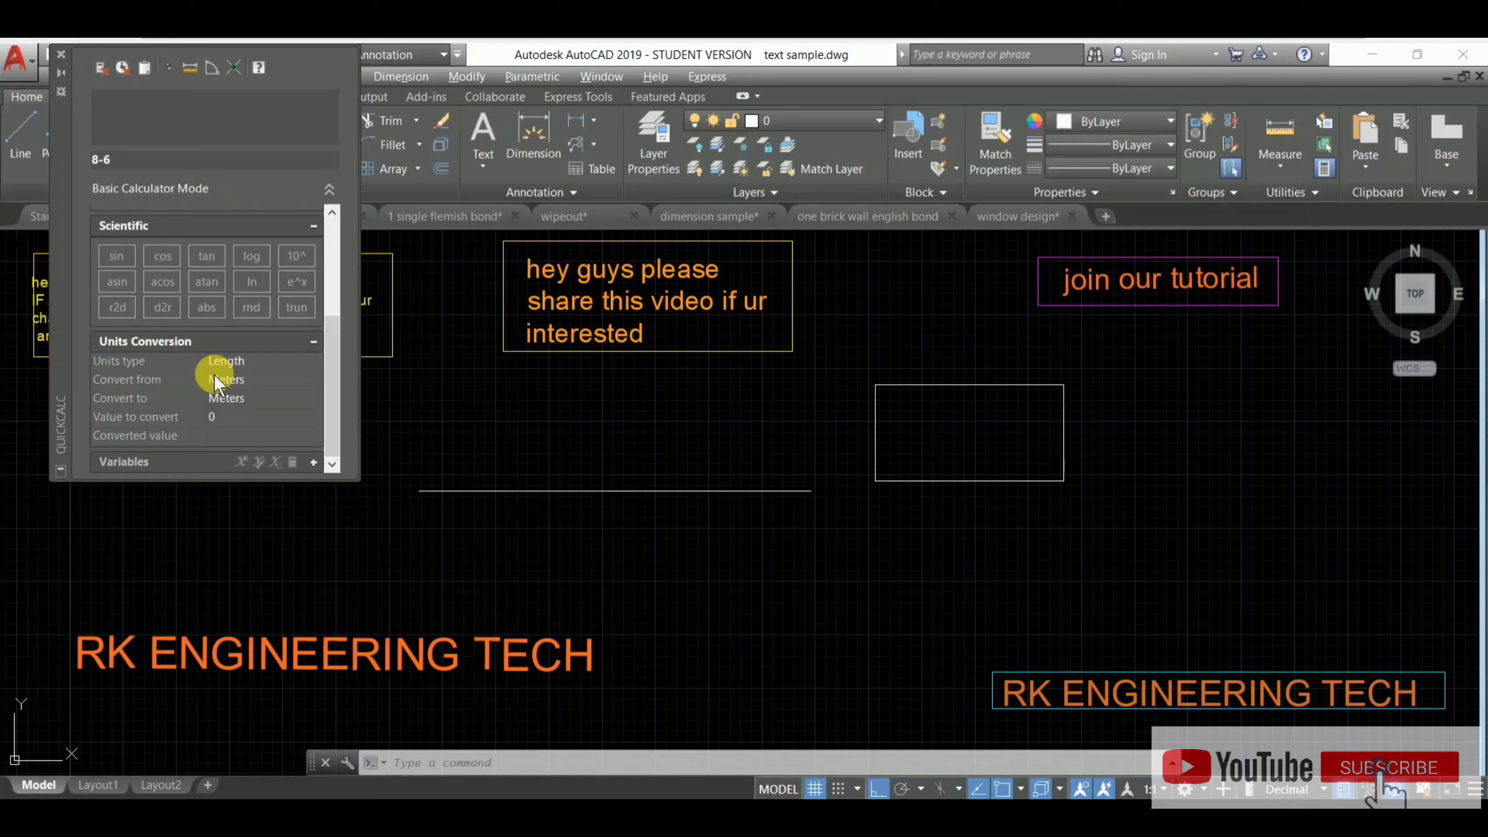
pyautogui.moveTo(237, 375)
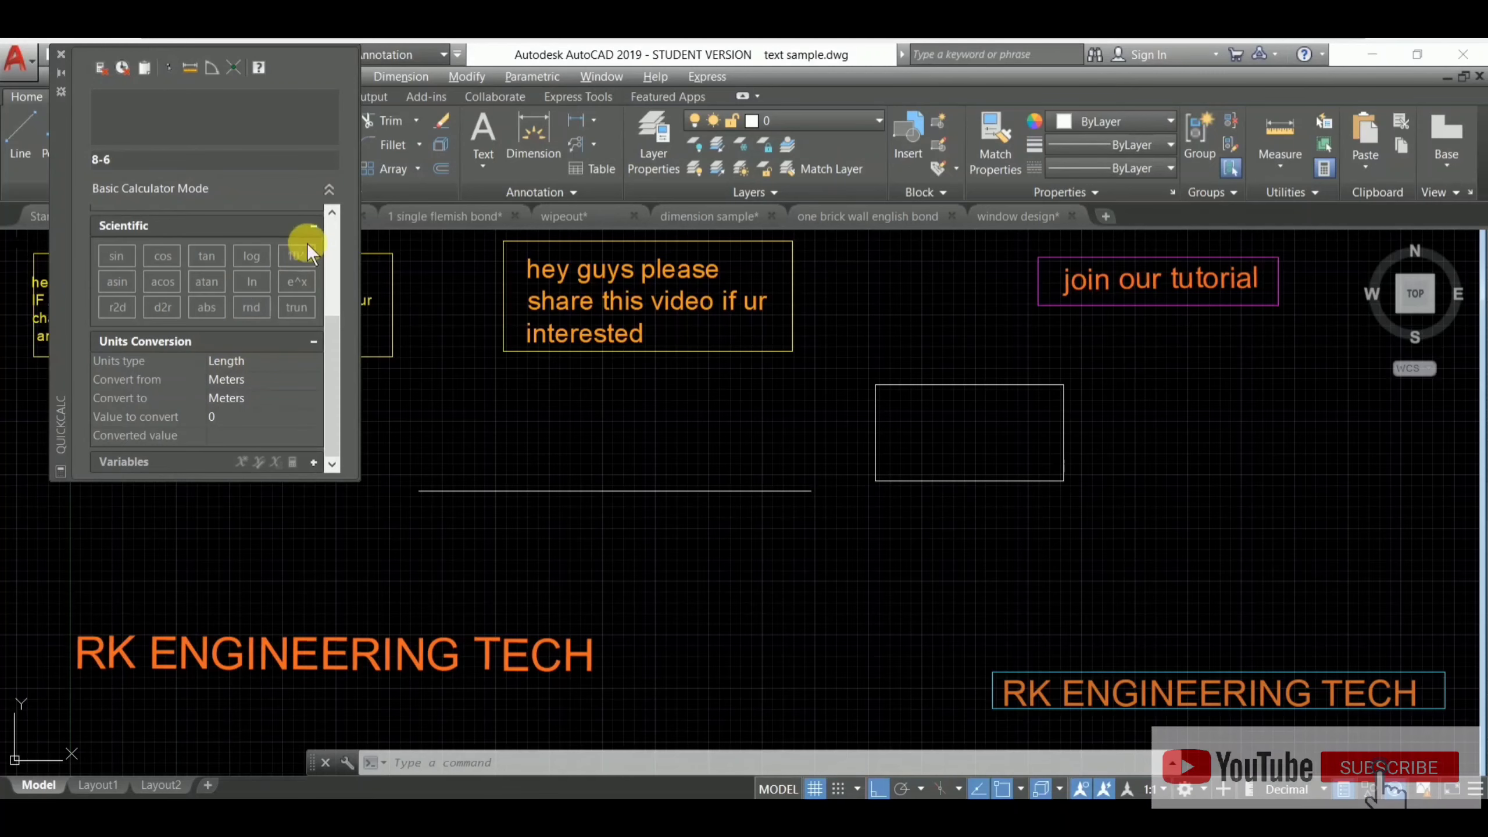
pyautogui.click(314, 225)
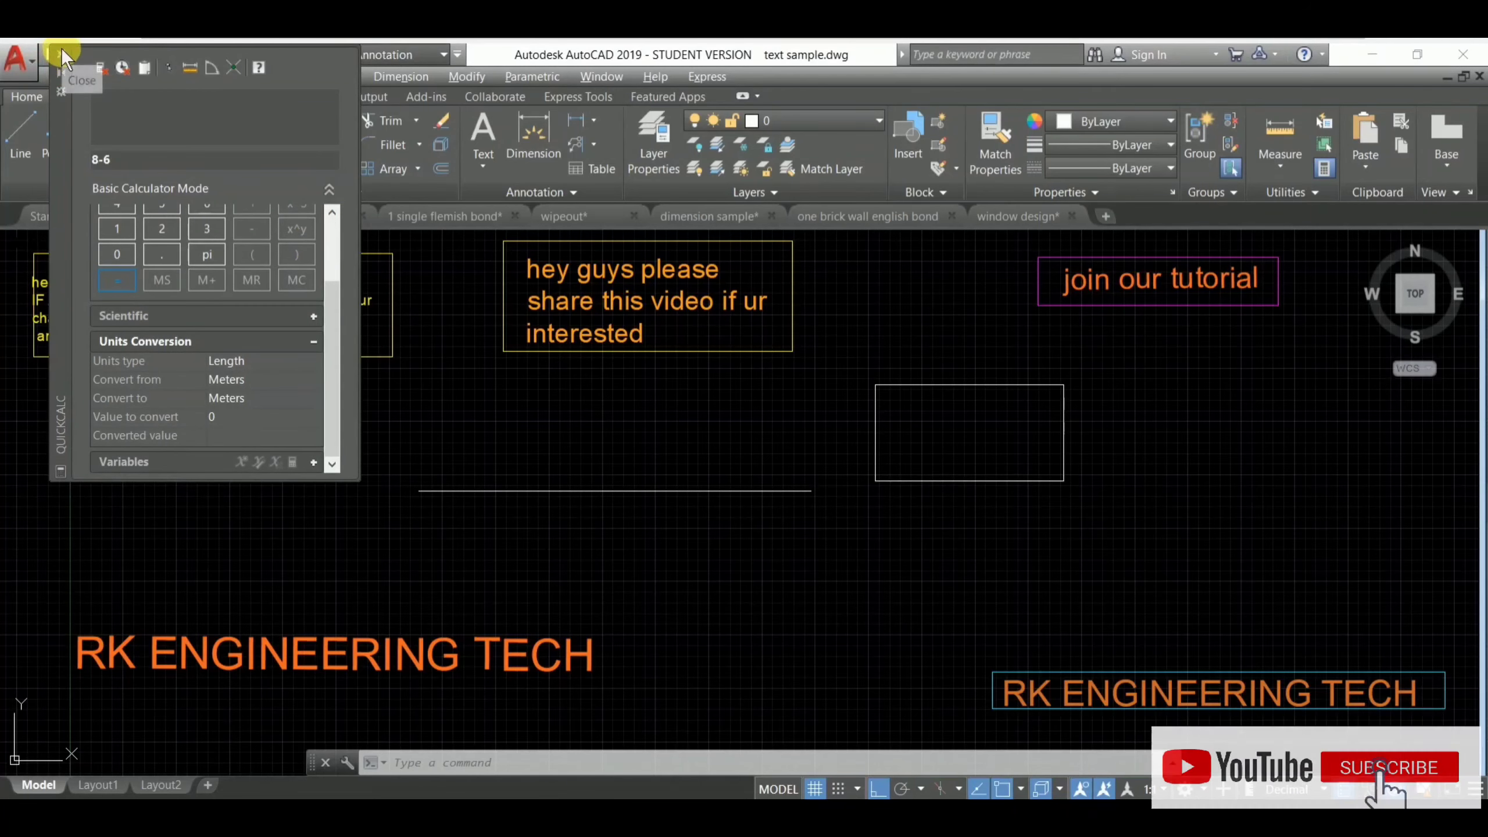
pyautogui.click(58, 58)
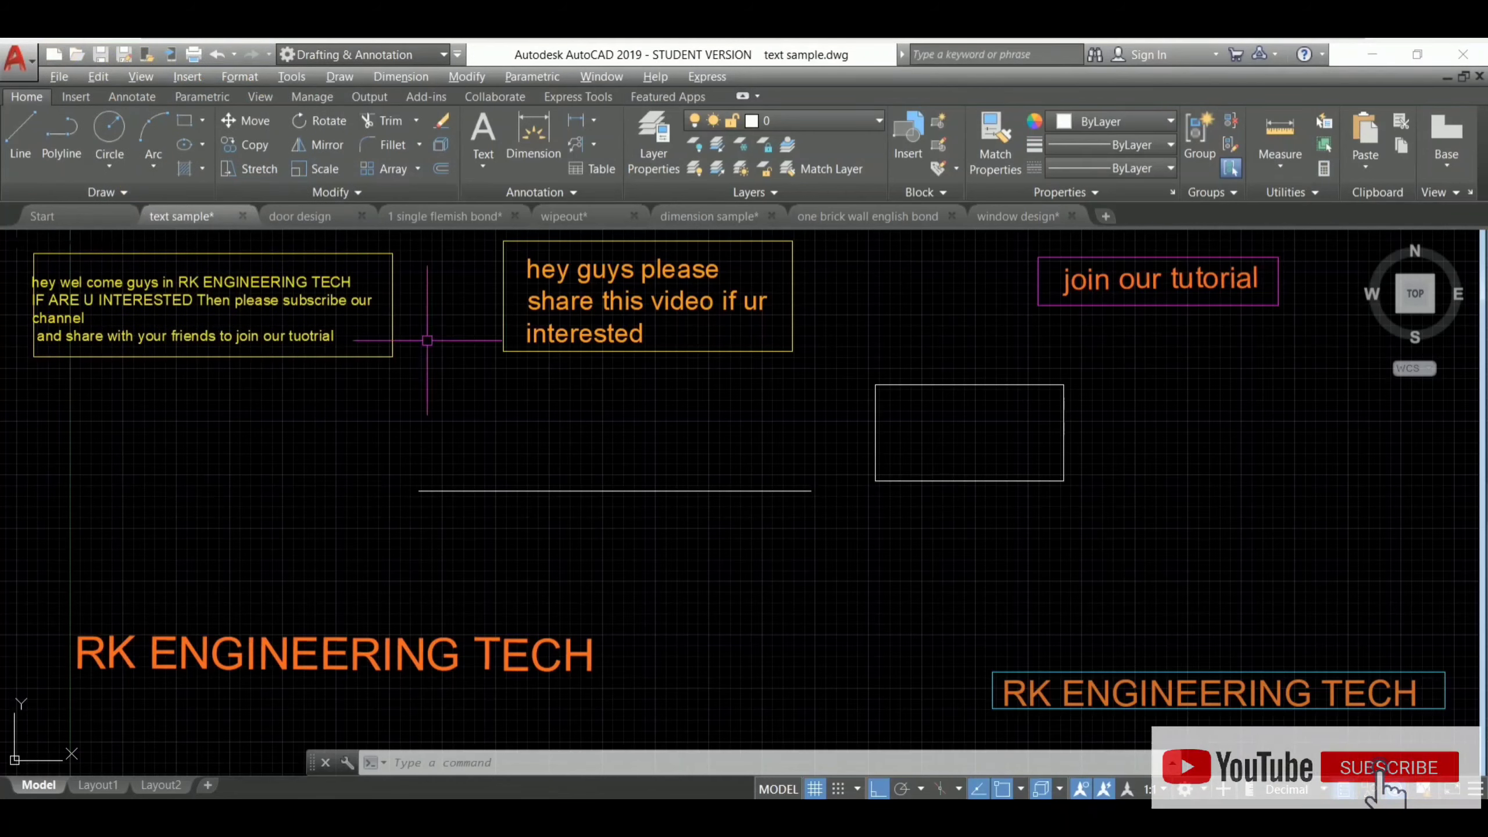